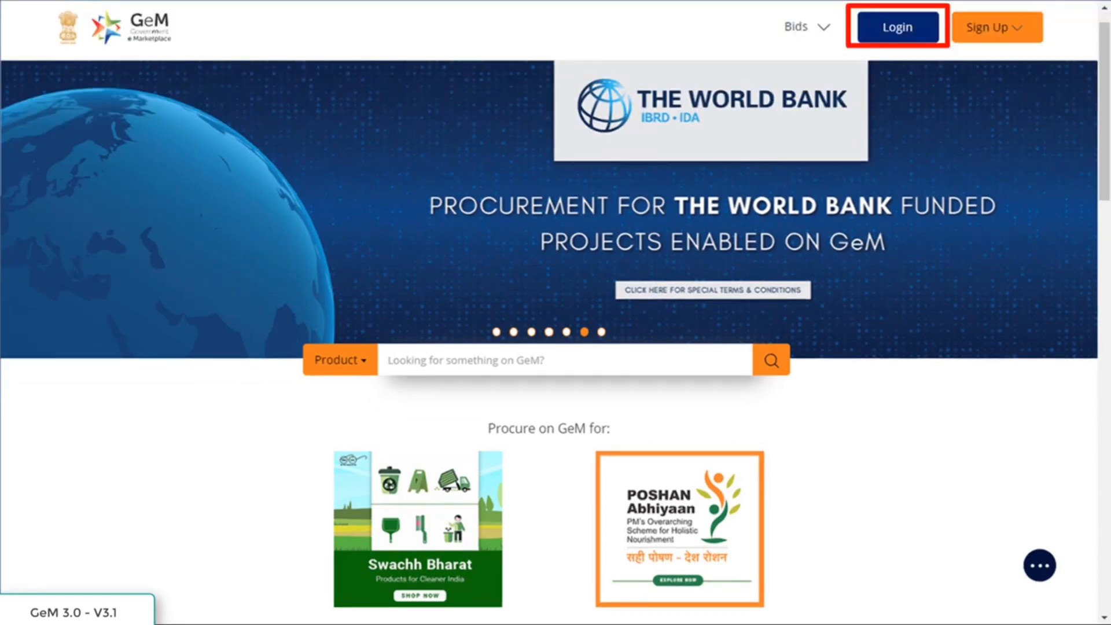
# Step: Open the GeM login page from the home page
pyautogui.click(896, 27)
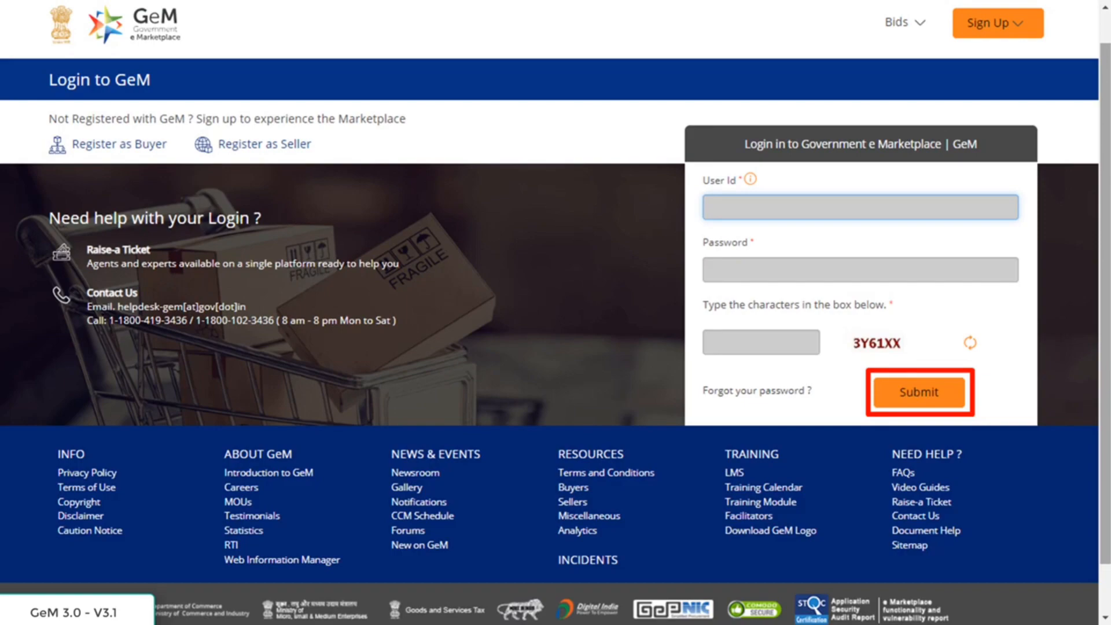
# Step: Submit the login details and open the Users management page
pyautogui.click(920, 392)
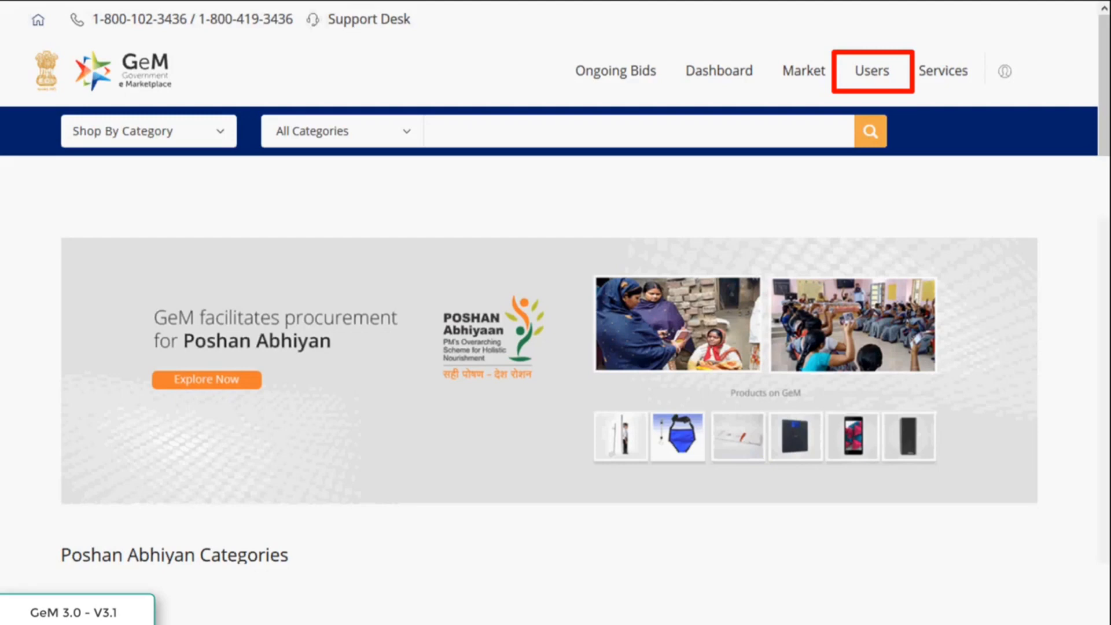
pyautogui.click(871, 70)
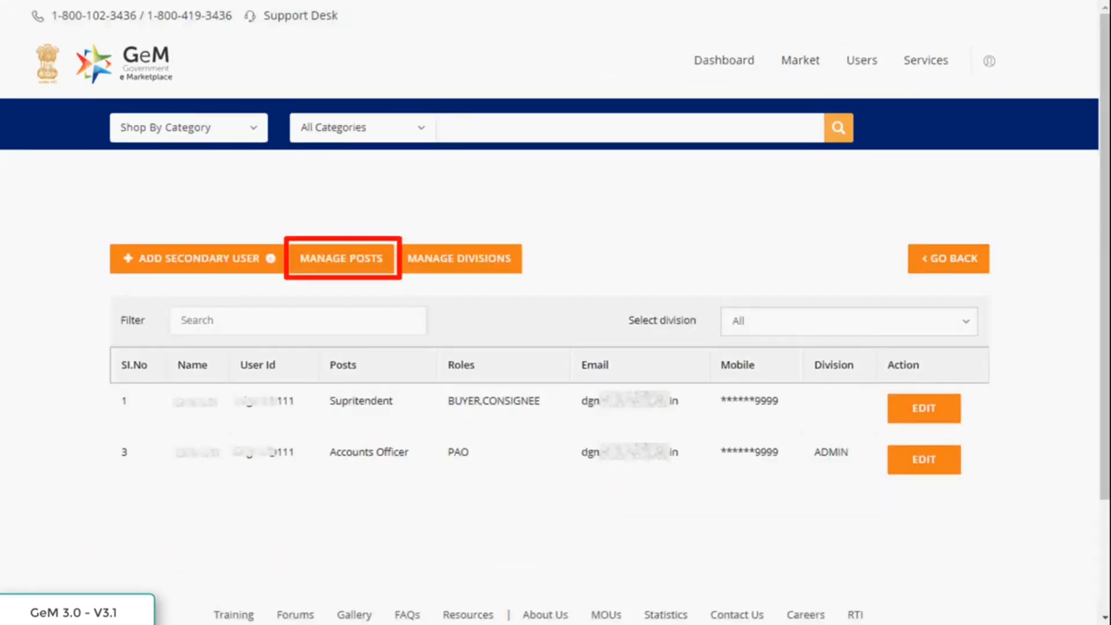
# Step: Under Manage Posts, choose Deactivate / Transfer for the Supritendent post
pyautogui.click(341, 258)
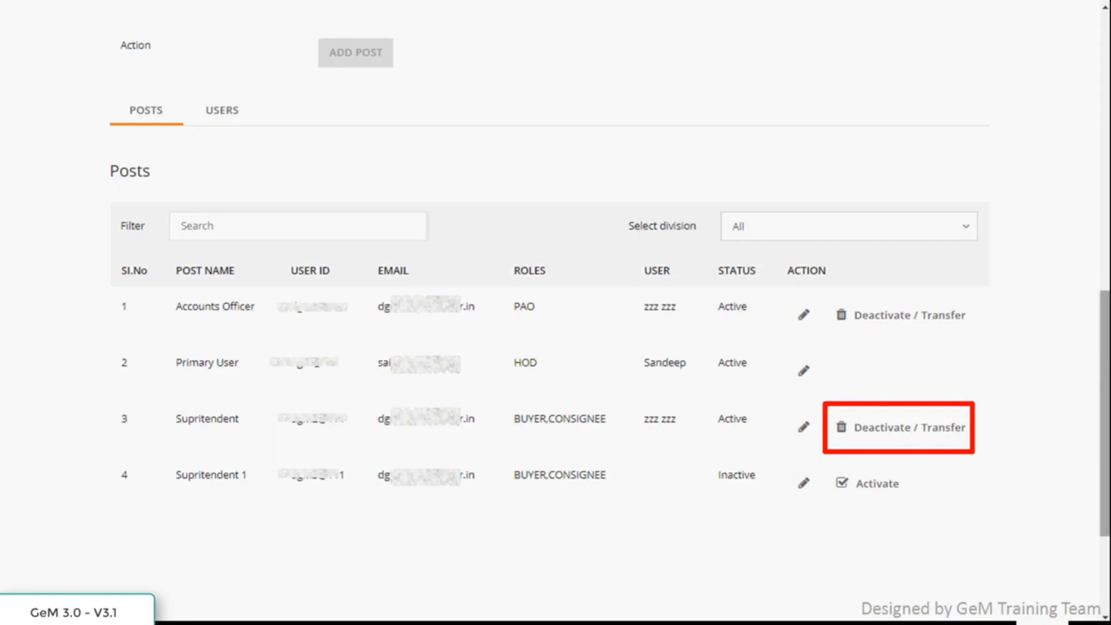
pyautogui.click(899, 427)
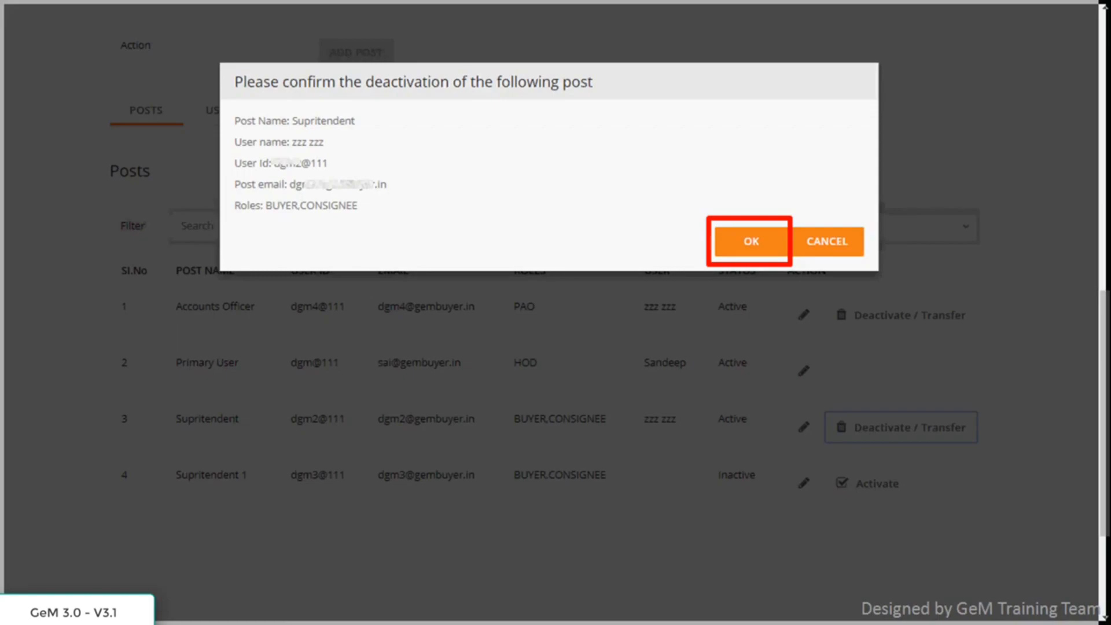
# Step: Confirm deactivation of the Supritendent post
pyautogui.click(751, 241)
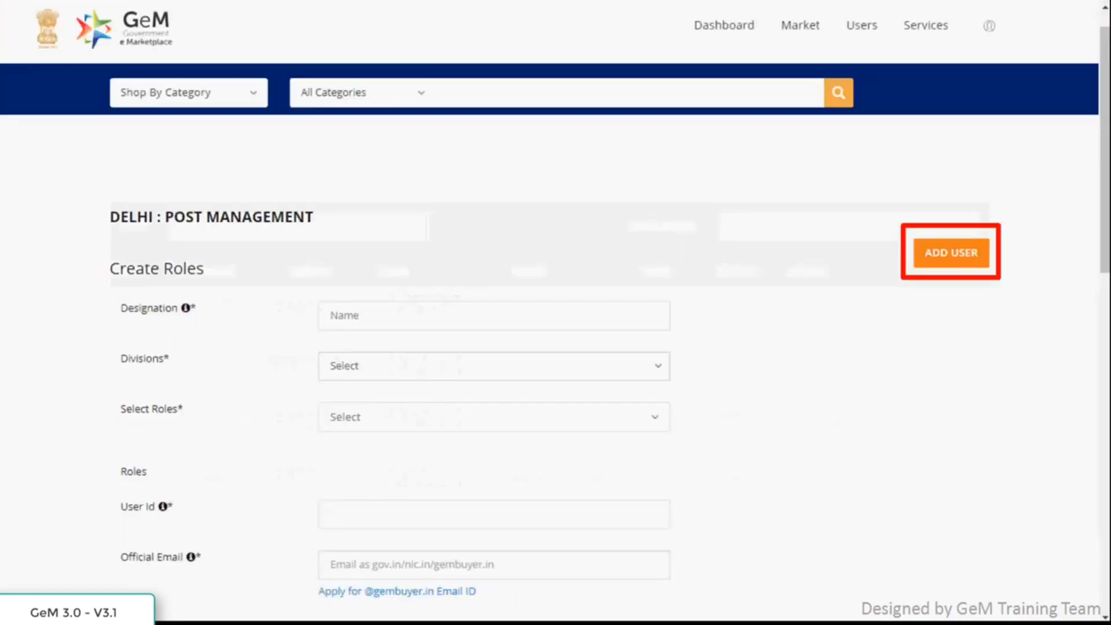
# Step: Add a new user for the Supritendent post and submit the email invitation
pyautogui.click(951, 253)
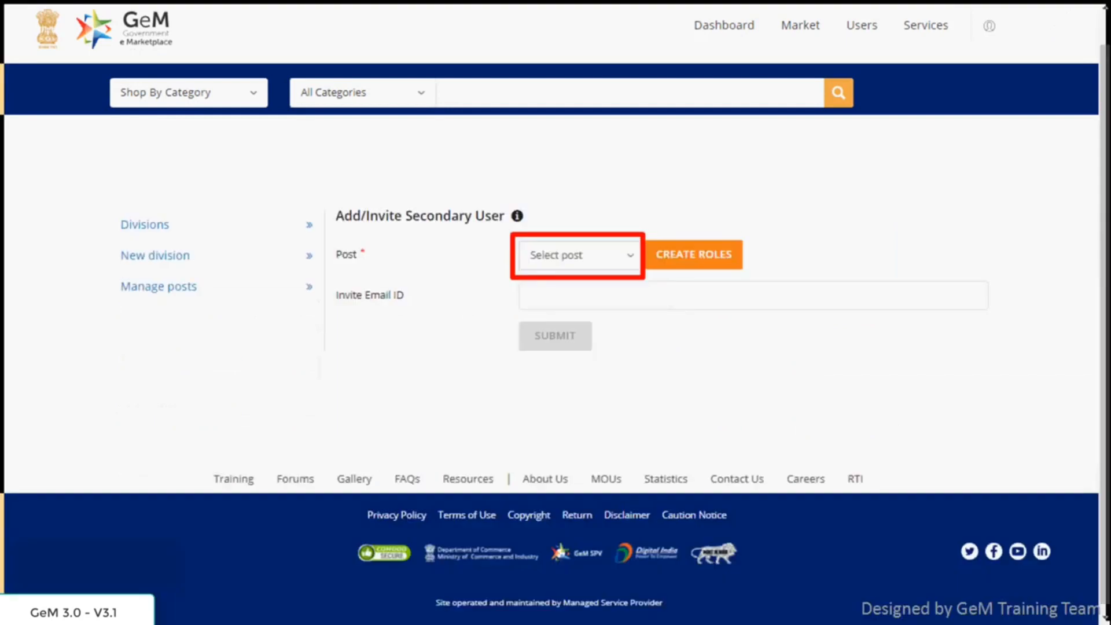
pyautogui.click(577, 255)
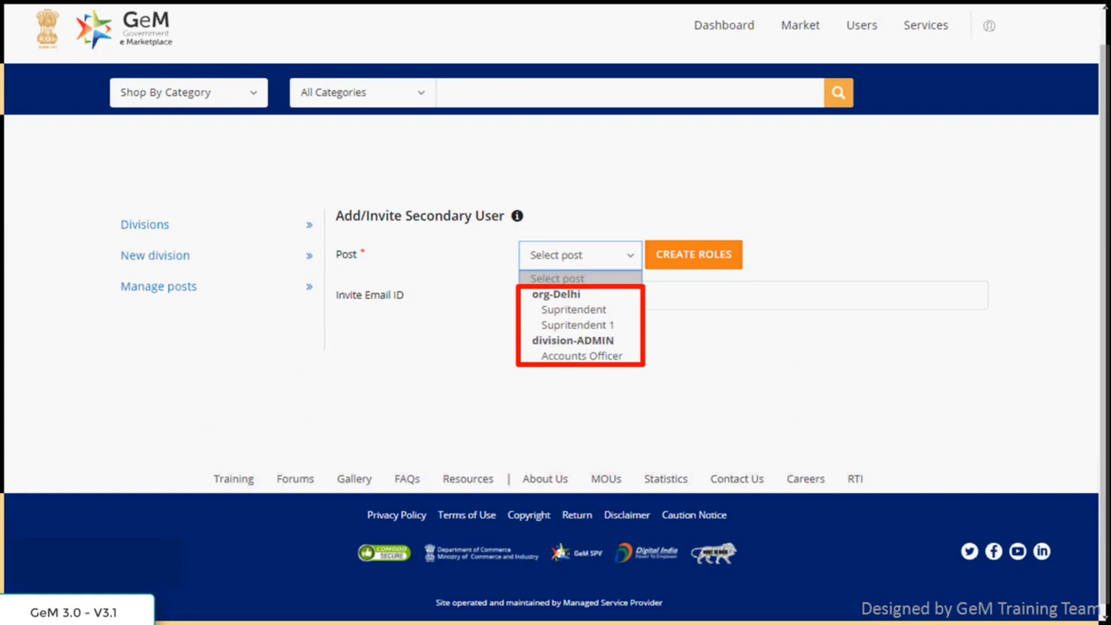
pyautogui.click(573, 309)
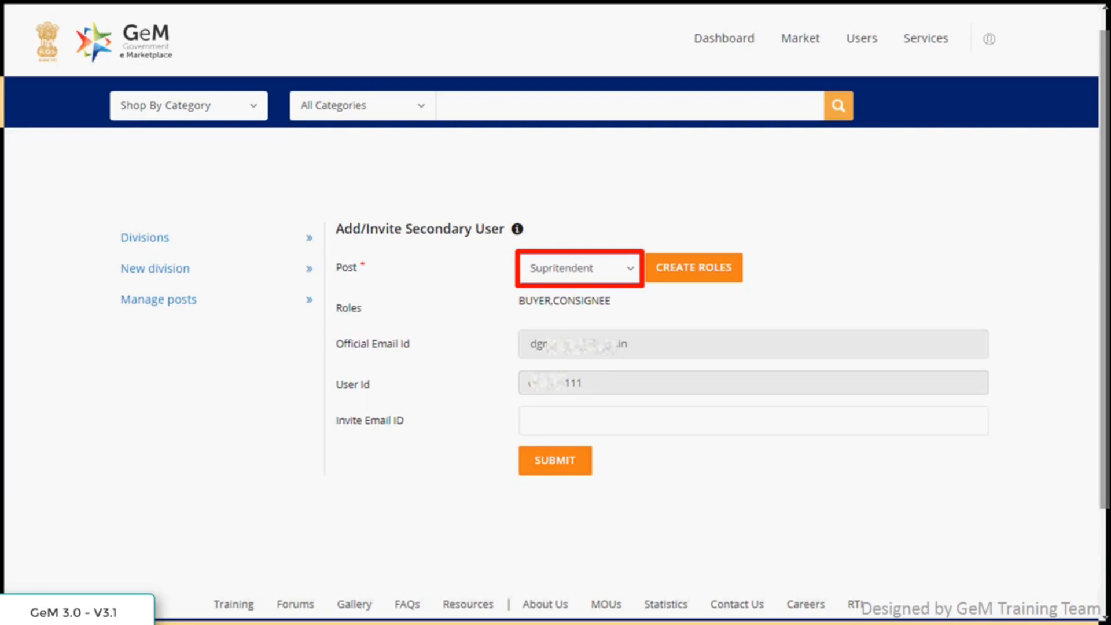
pyautogui.click(555, 460)
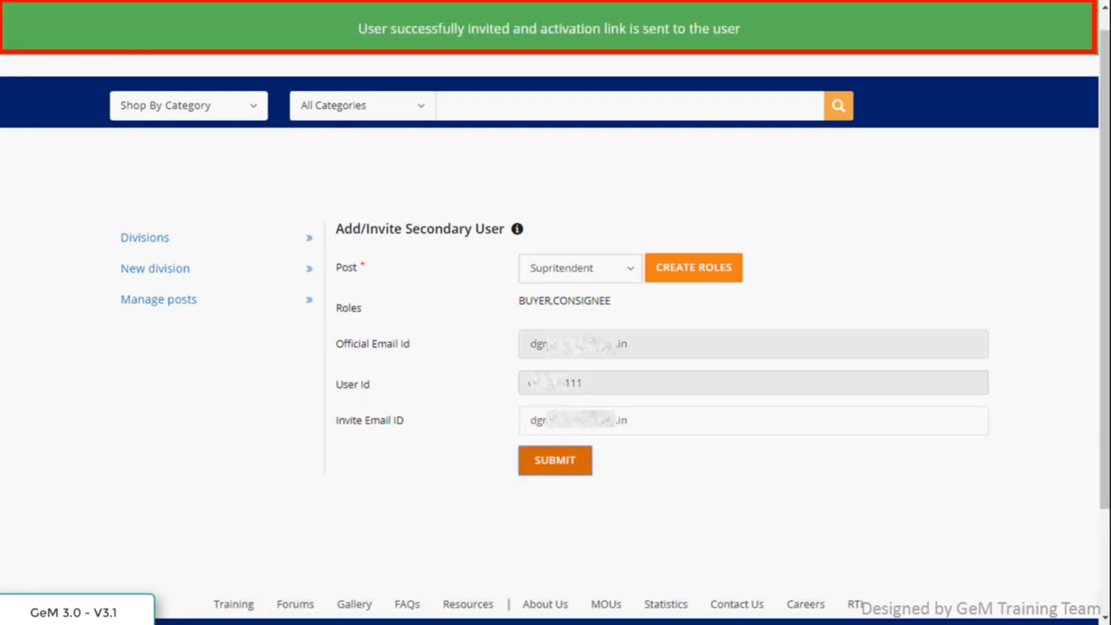